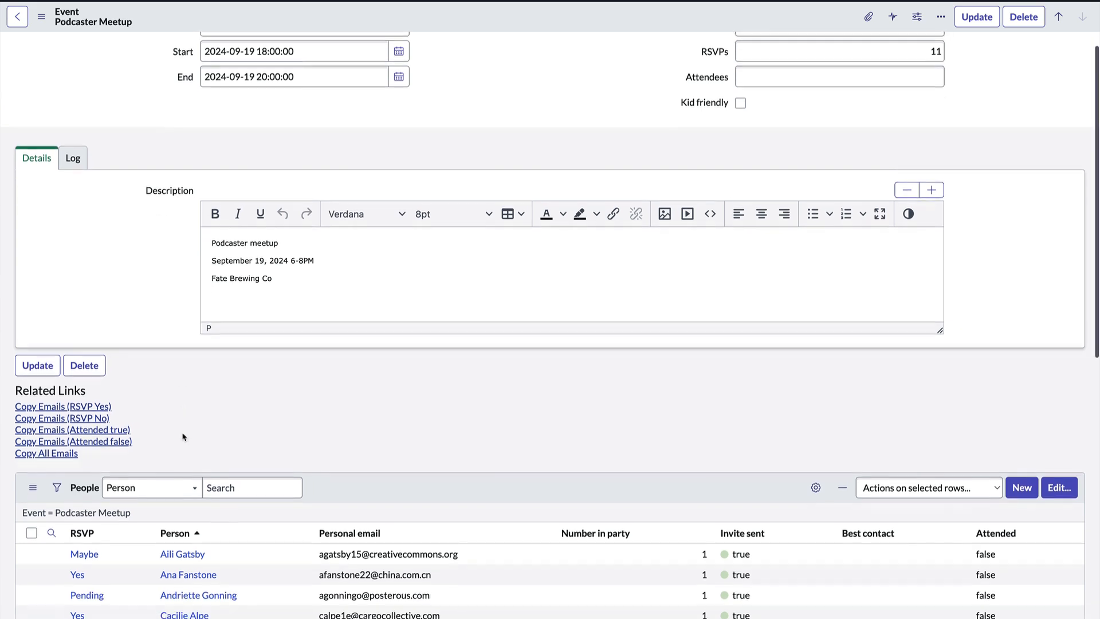
Locate the Podcaster Meetup event and bring up its form context menu
scroll(down, 3)
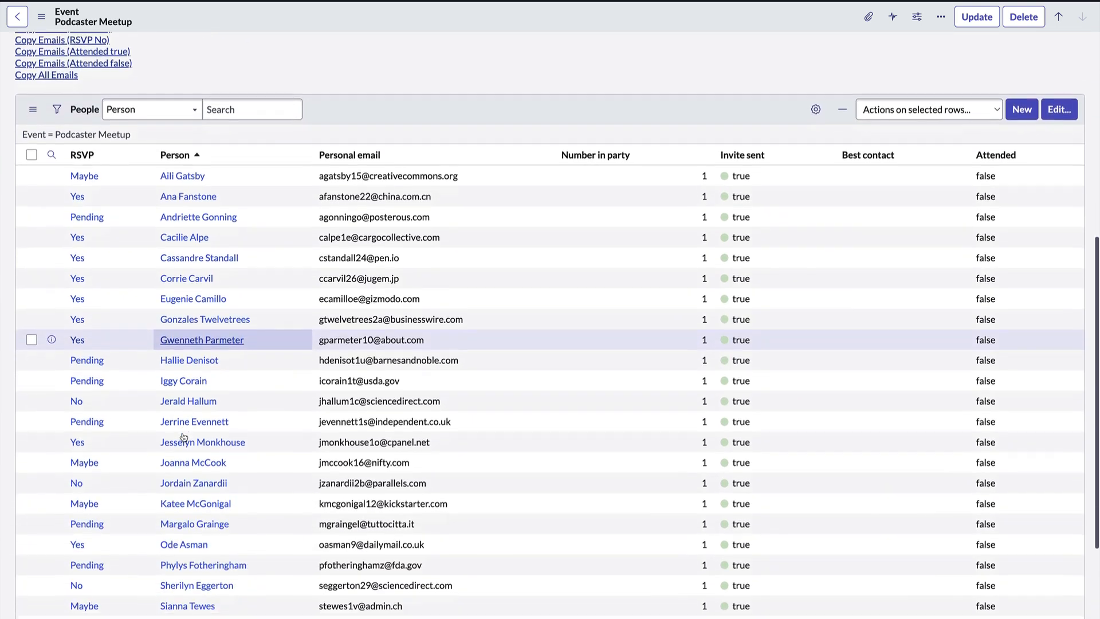
scroll(down, 3)
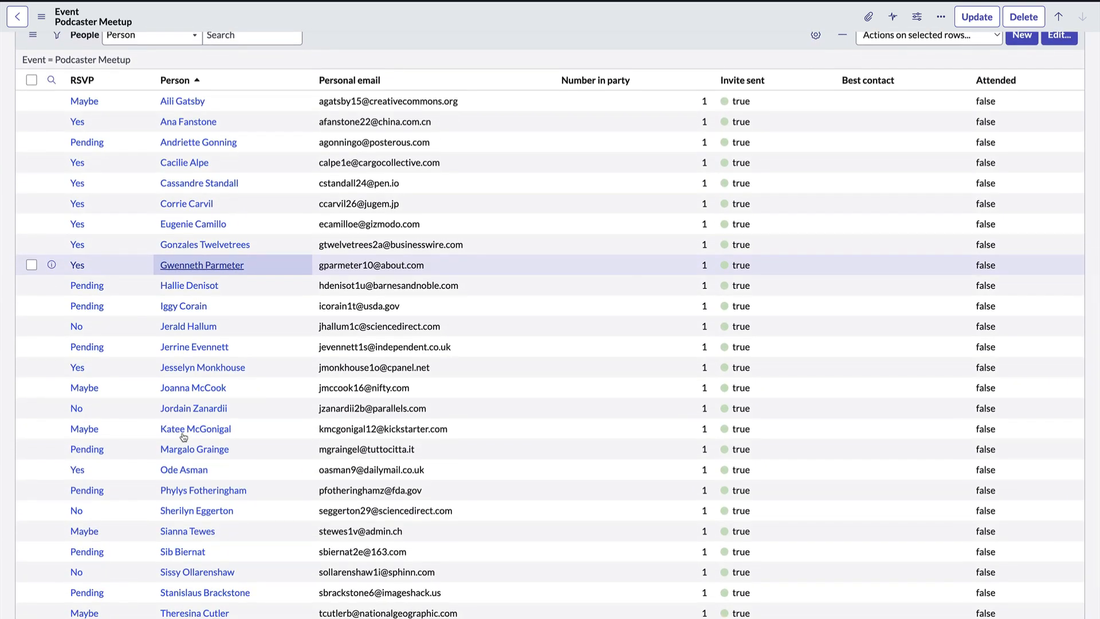
click(195, 346)
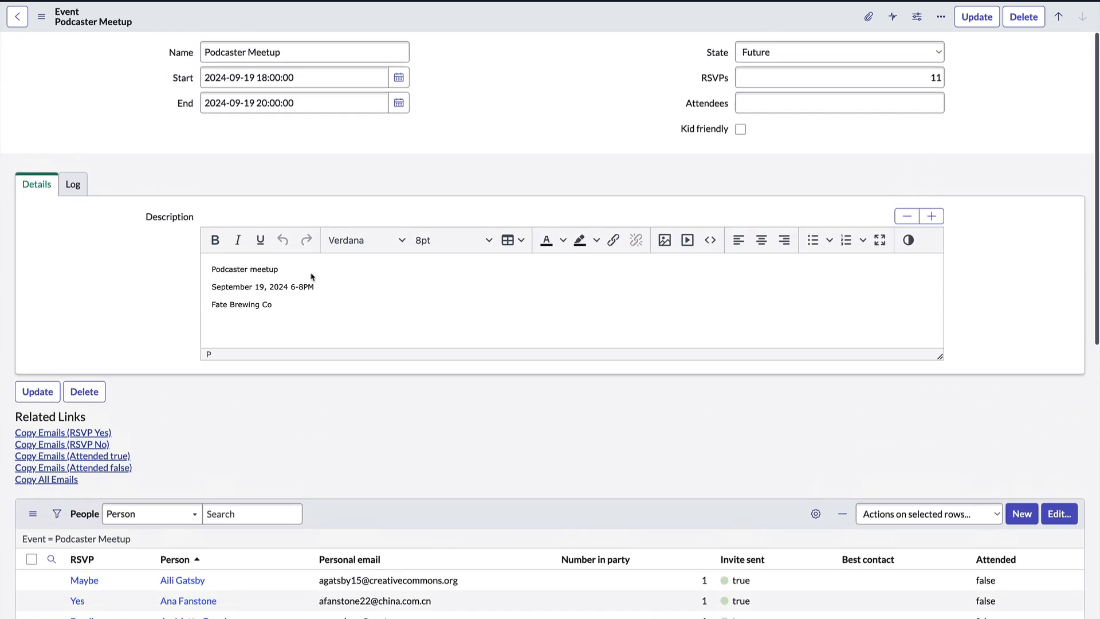
mouse_move(129, 141)
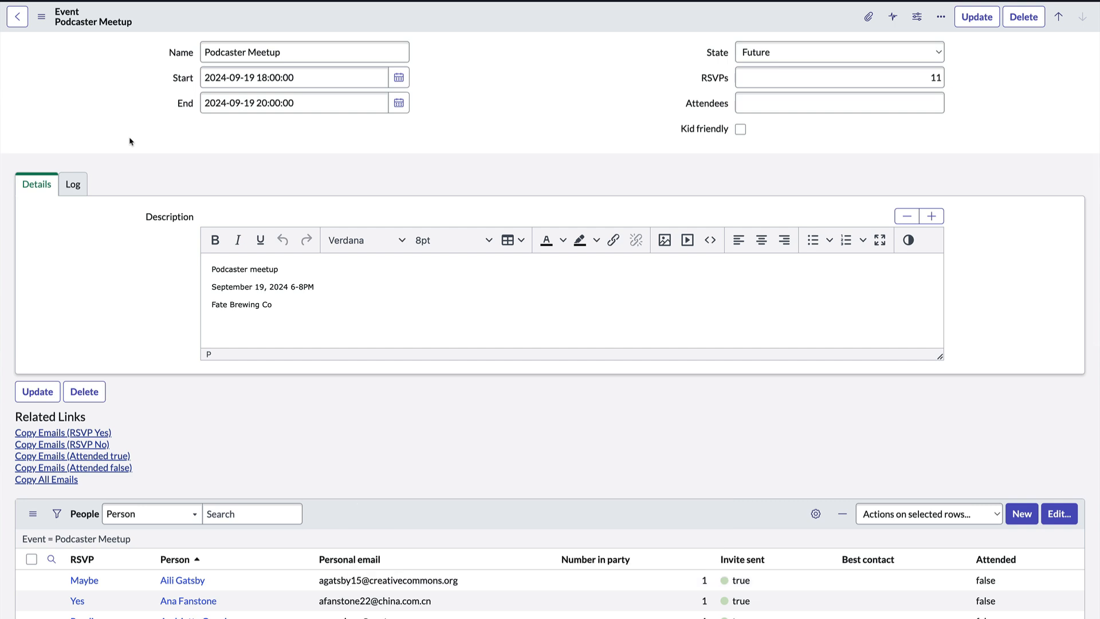
click(41, 16)
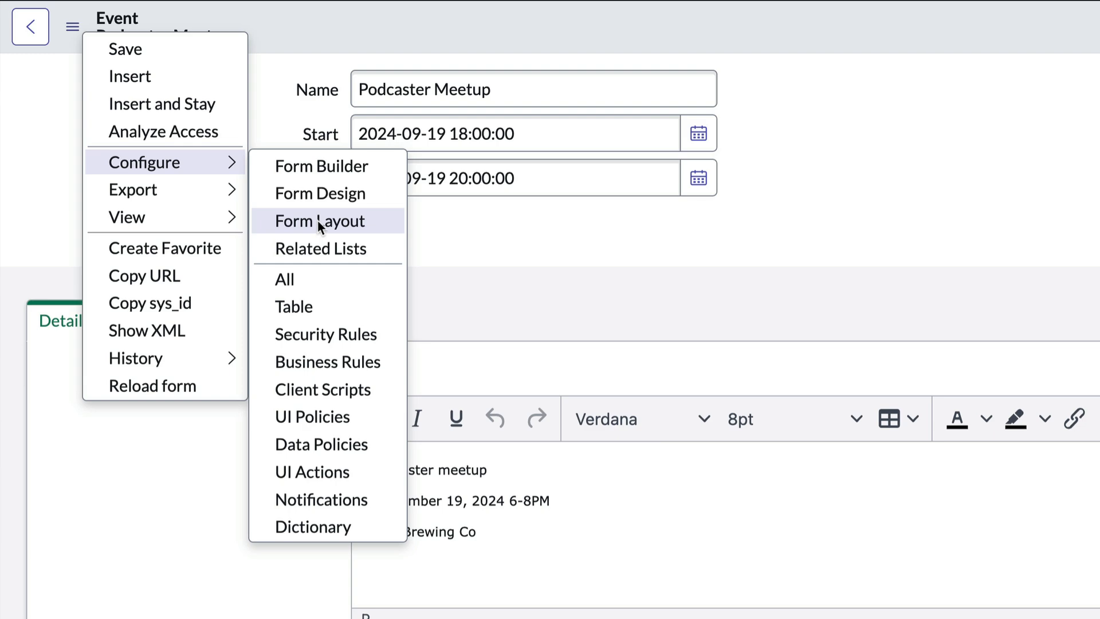
Choose Configure > Form Layout for the Event form
click(319, 221)
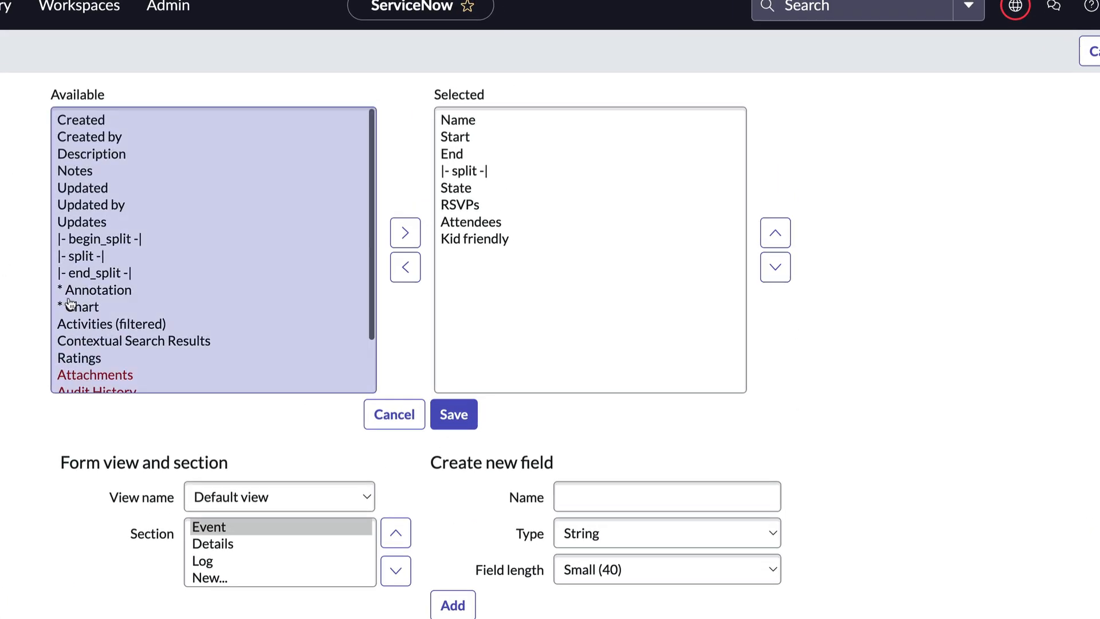
Add a Chart element labelled 'Report' below End and save the layout
double_click(84, 307)
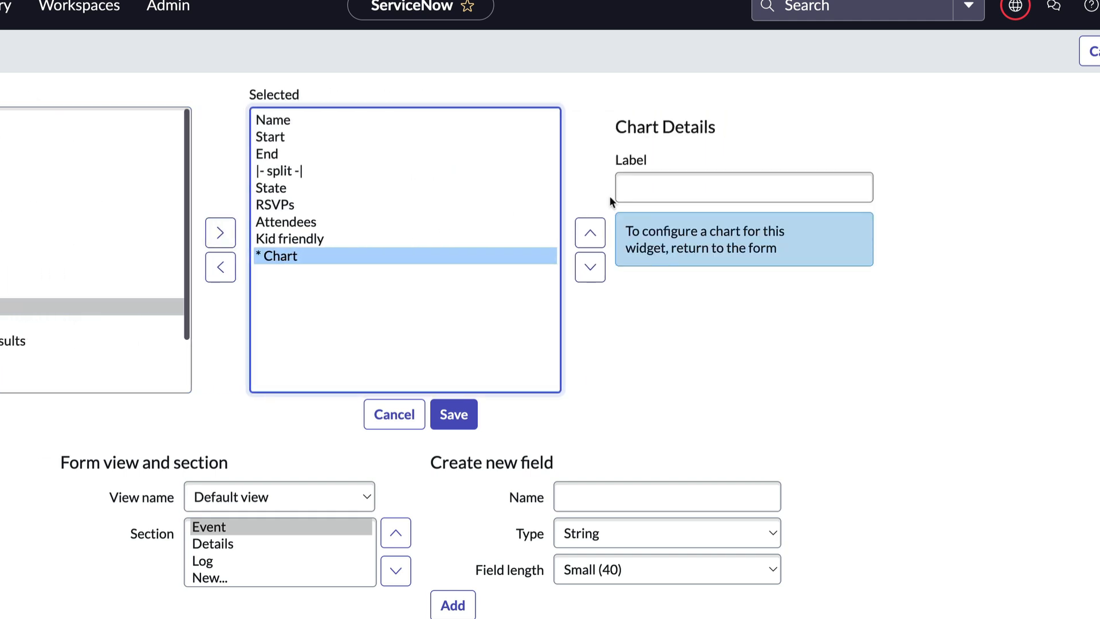
click(590, 232)
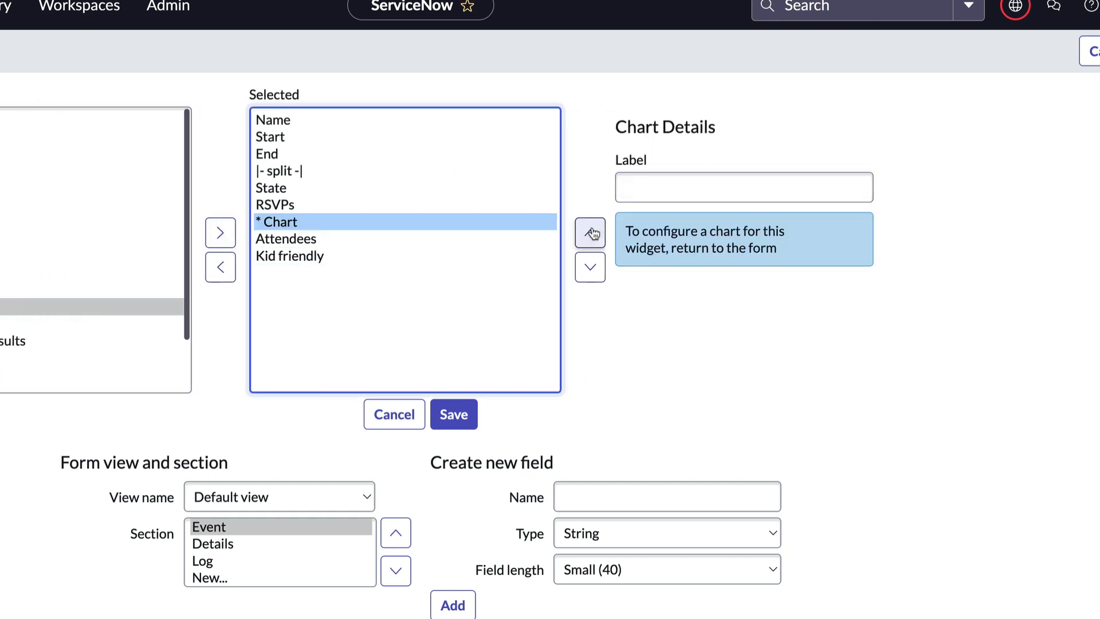
click(590, 232)
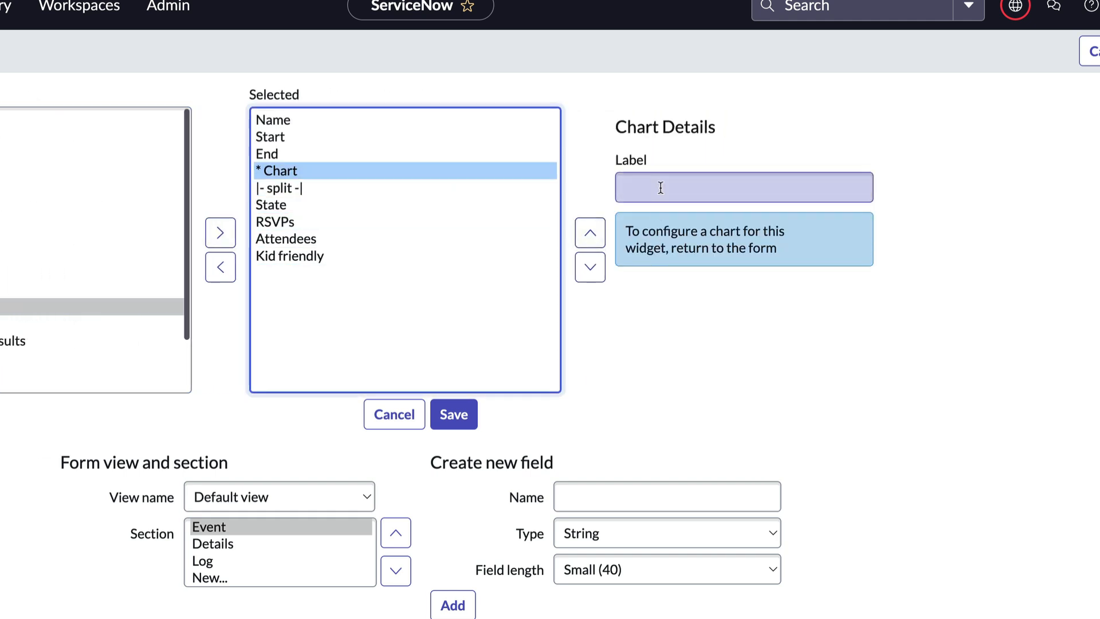
text(Report)
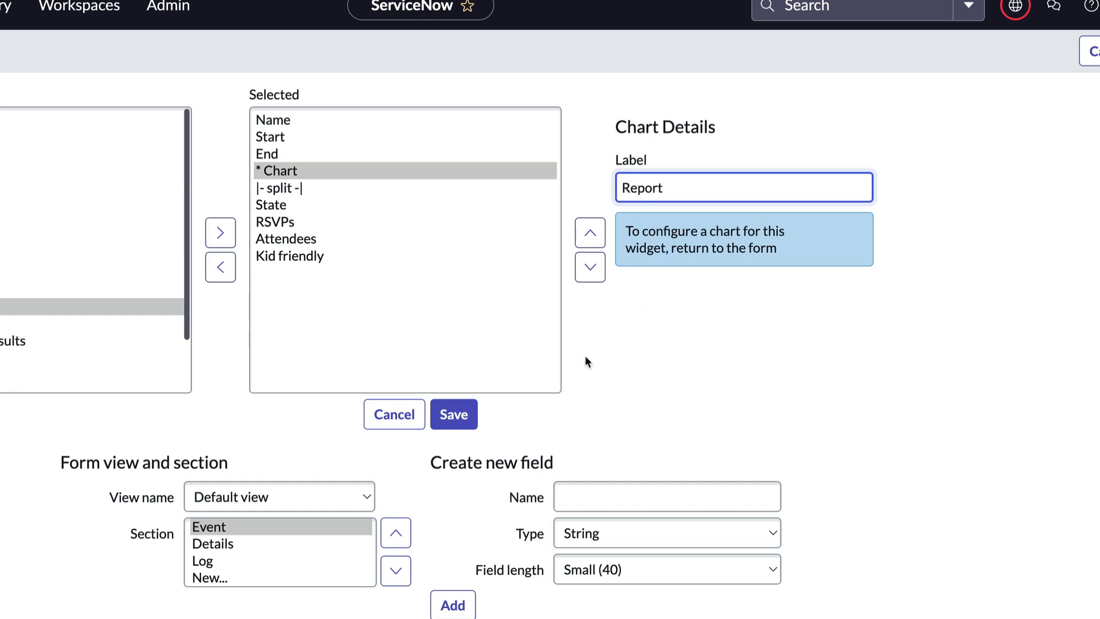
click(393, 414)
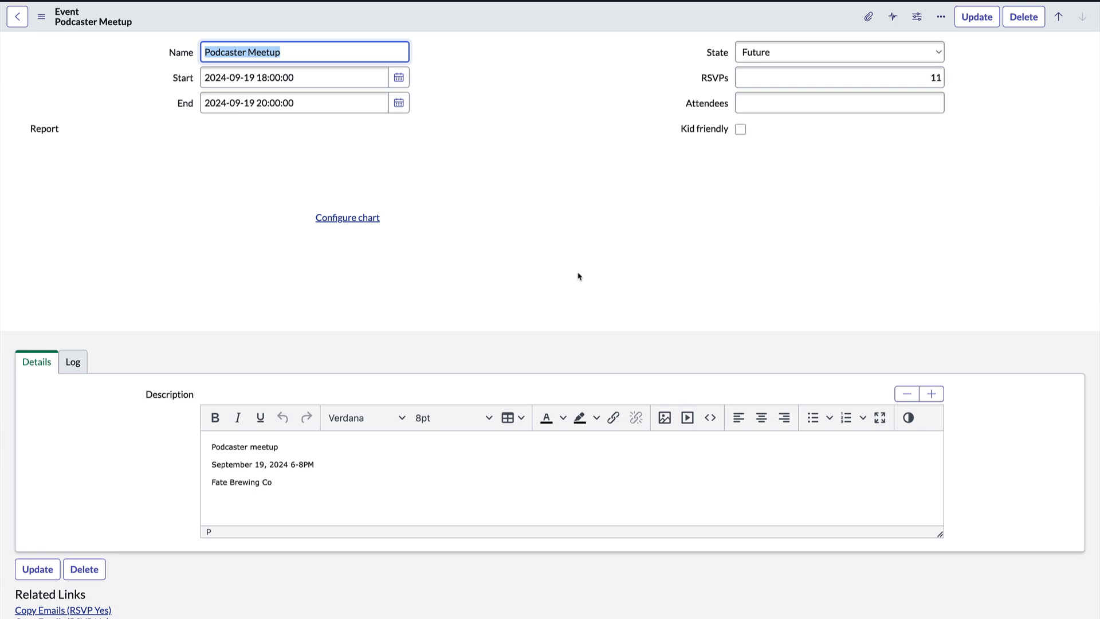
mouse_move(530, 247)
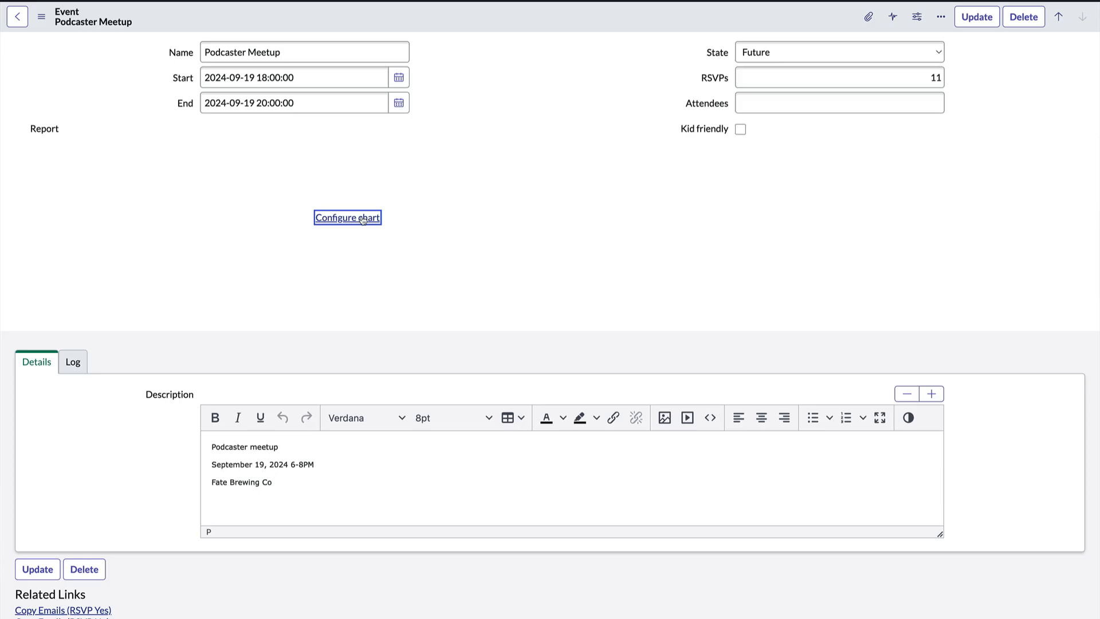
Follow the Configure chart link in the new Report area
click(347, 217)
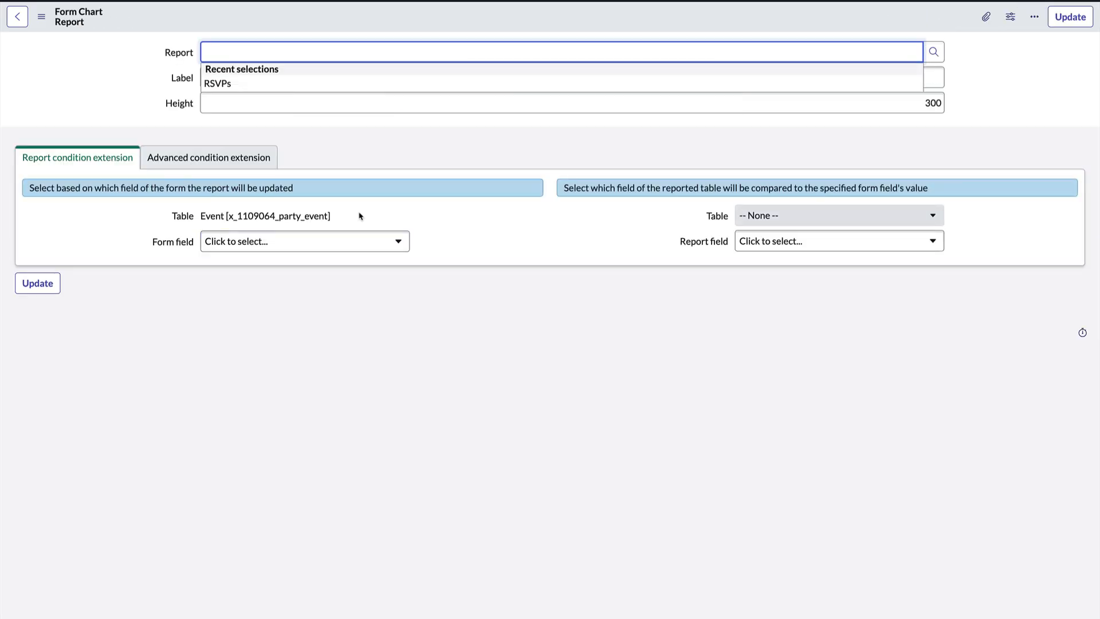
Use the RSVPs report with Form field Sys ID matched to Report field Event, and update
click(217, 82)
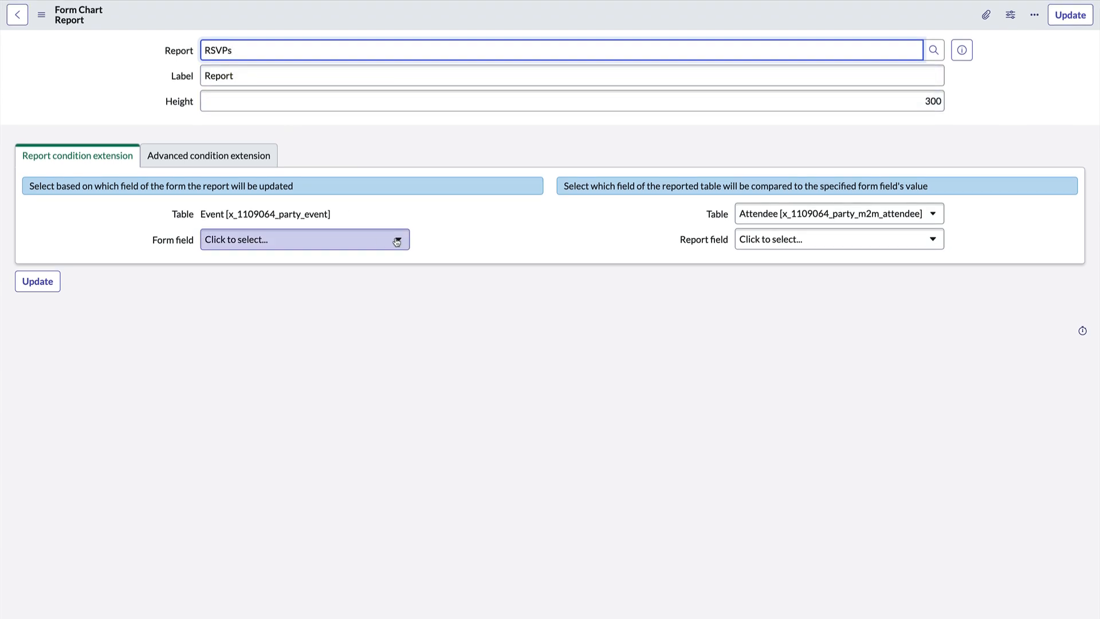
click(304, 239)
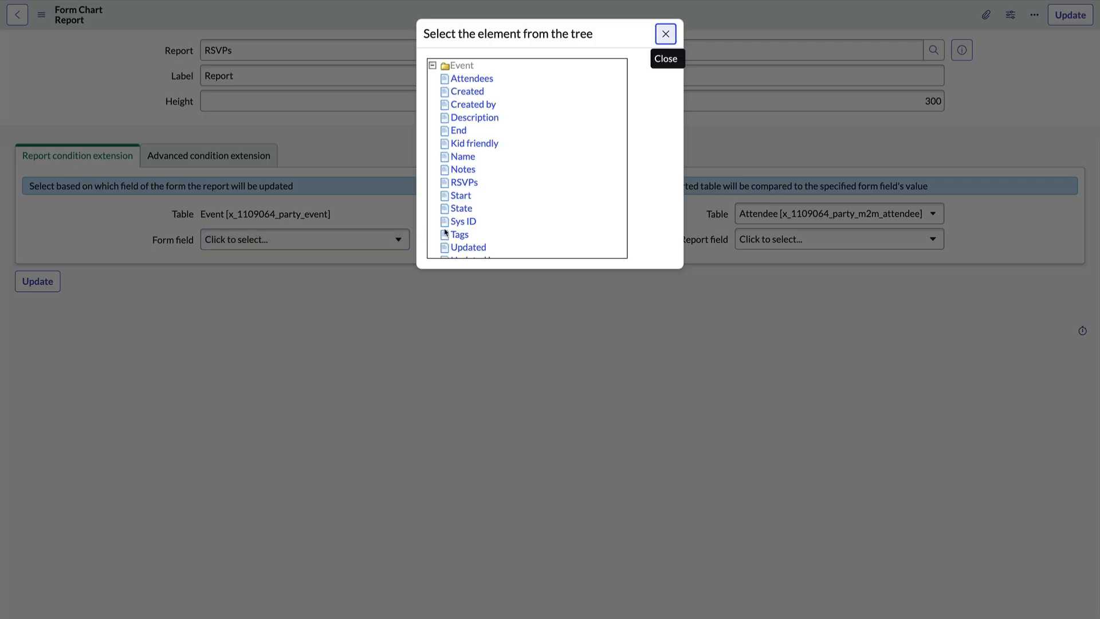
click(462, 221)
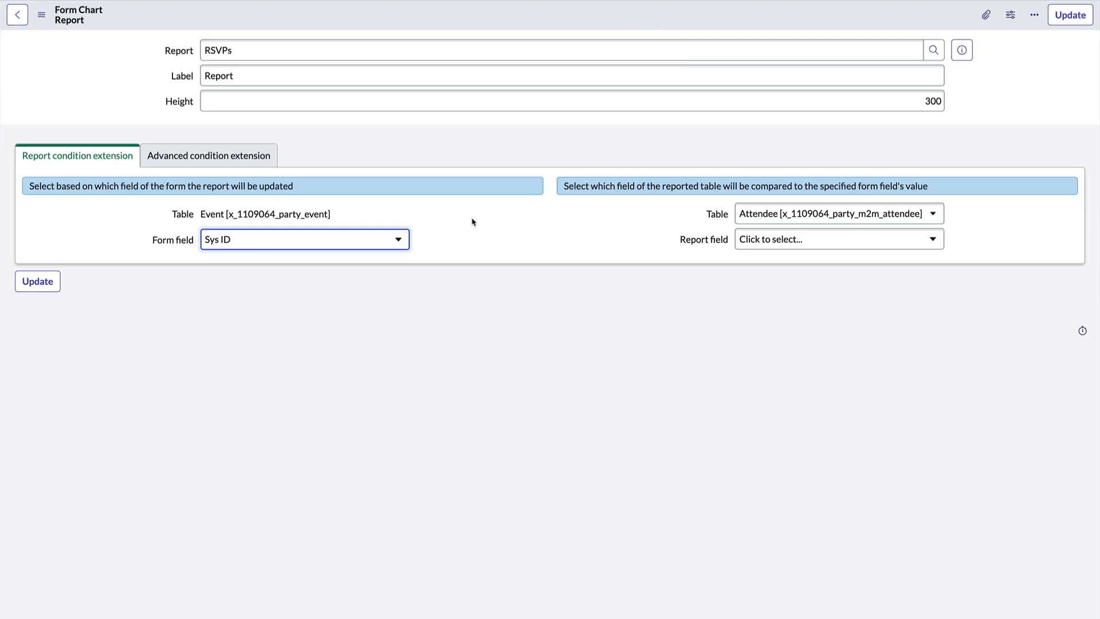
click(837, 238)
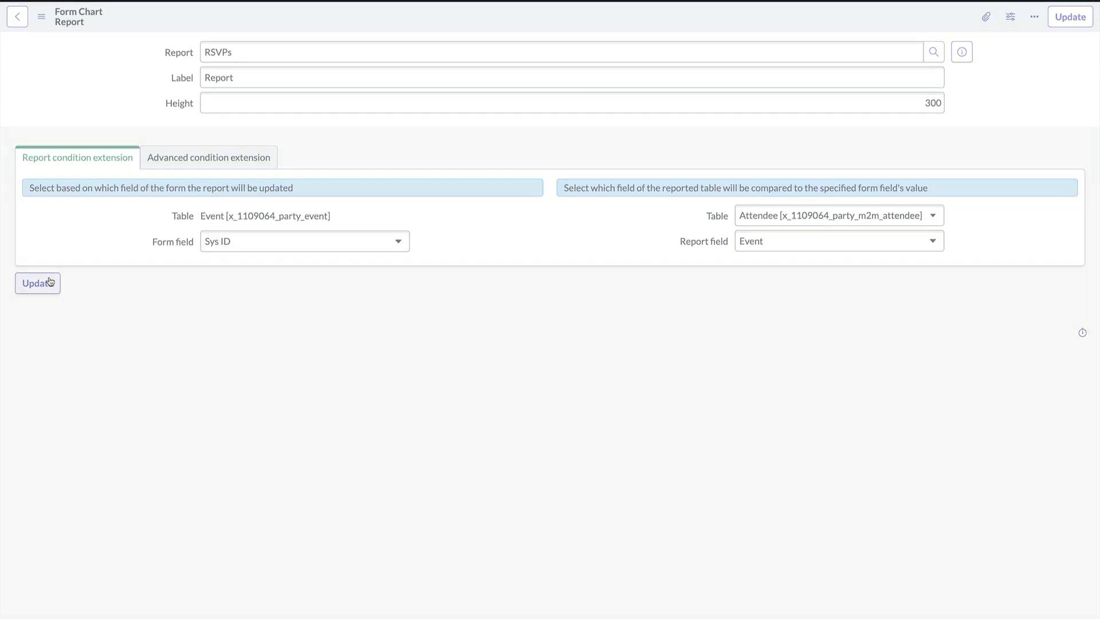
click(36, 283)
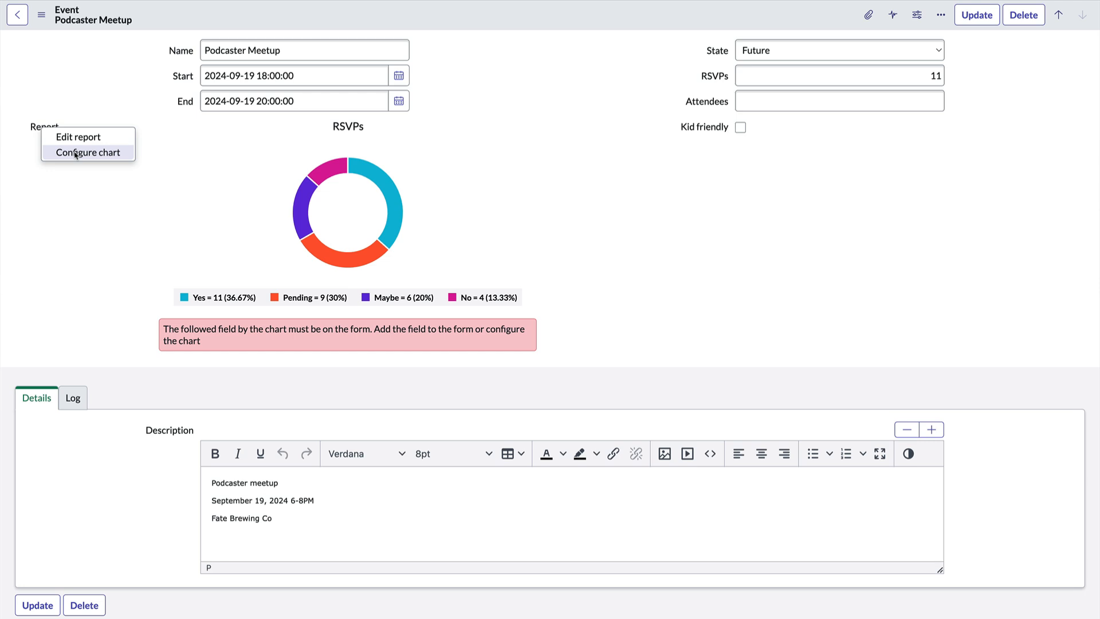
Reopen the Report chart's Form Chart settings from the chart's context menu
click(87, 153)
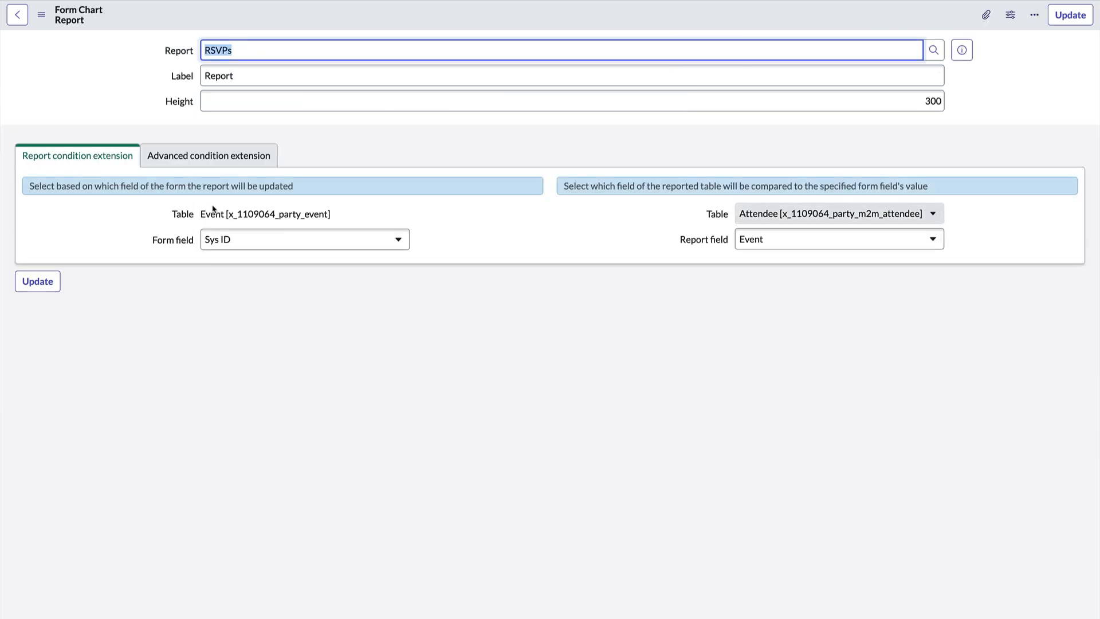
Match Form field Name to Report field Event > Name and update the chart
click(932, 49)
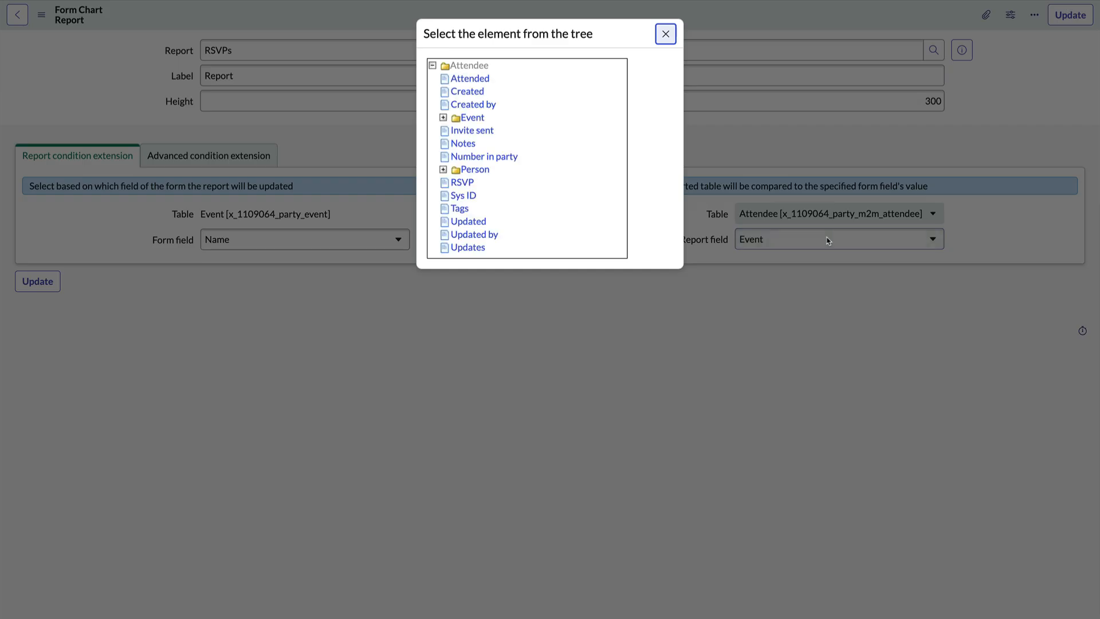
click(443, 117)
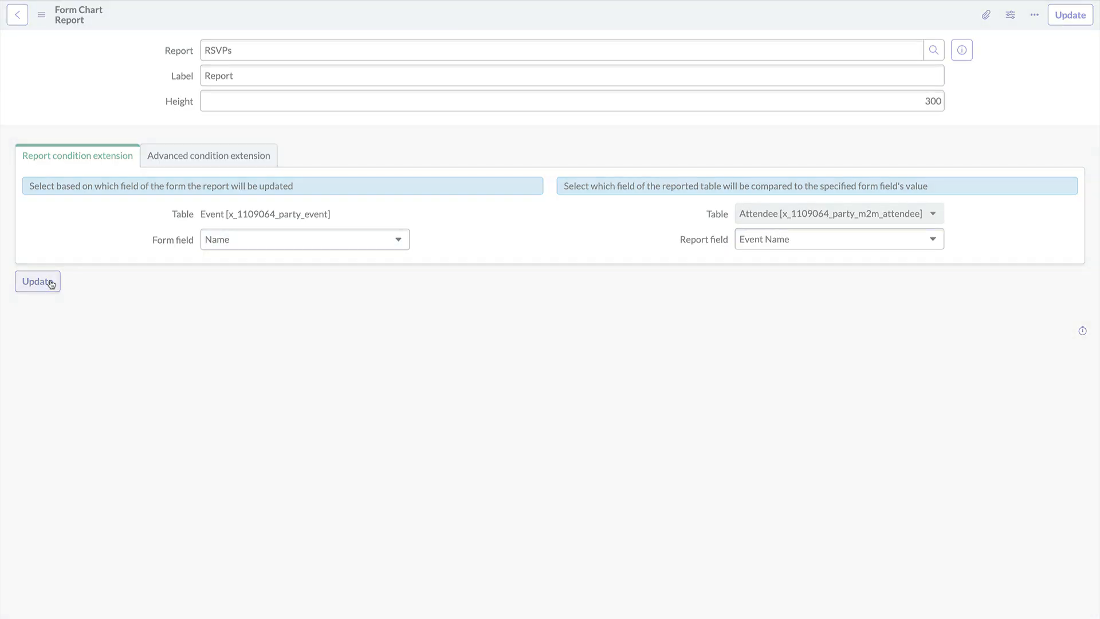
click(17, 15)
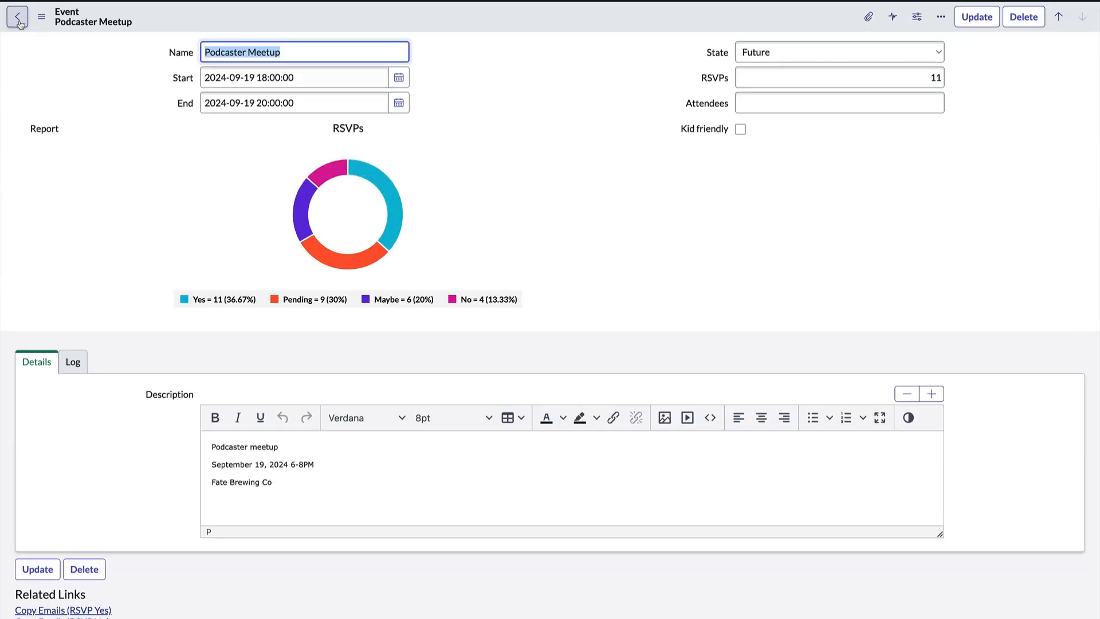